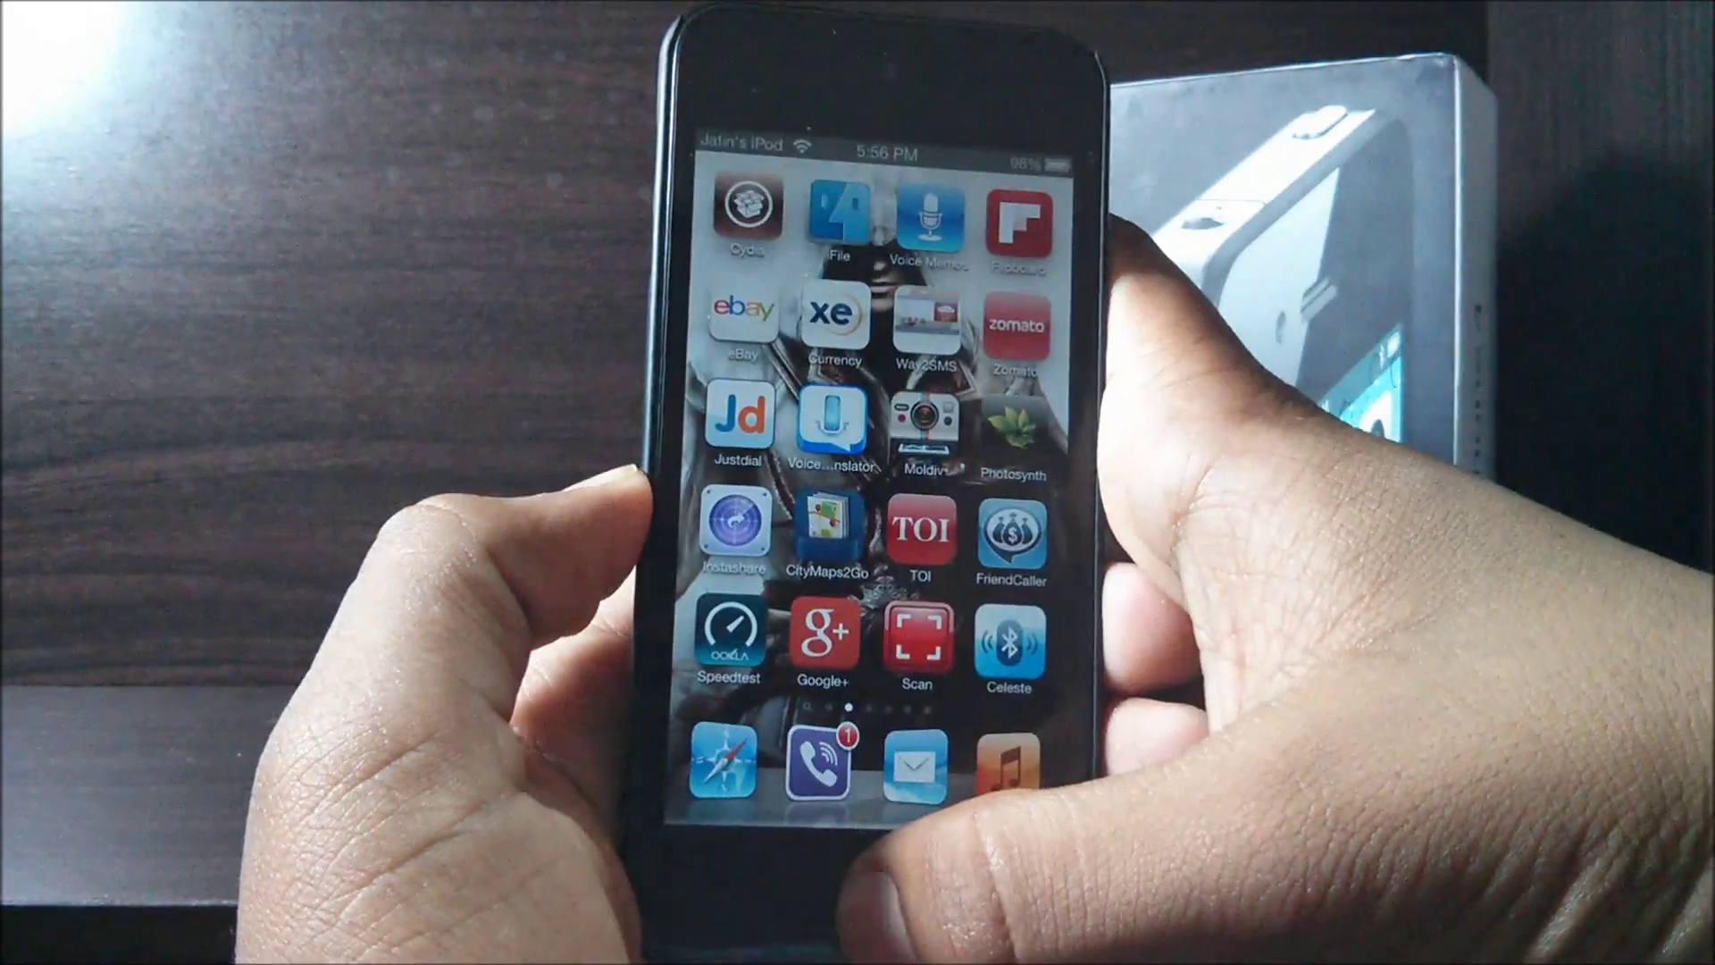
Swipe left to the games page and launch Temple Run from its icon
{"action": "scroll", "scroll_direction": "left", "scroll_amount": 3}
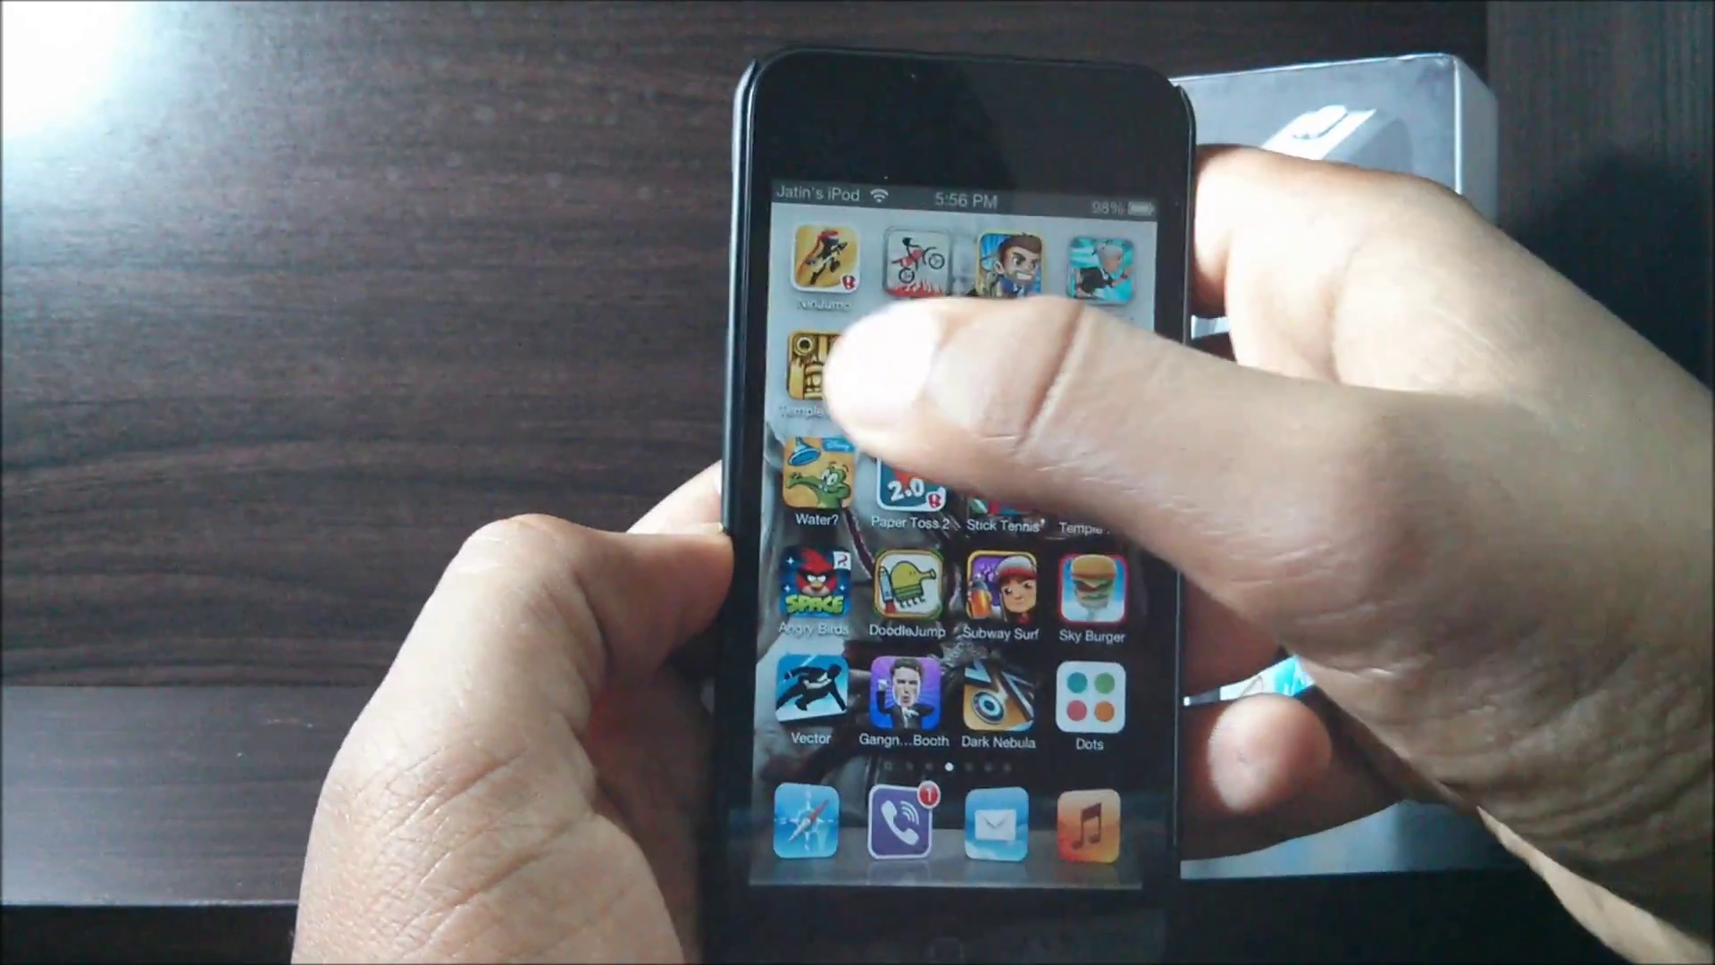
{"action": "left_click", "coordinate": [813, 377]}
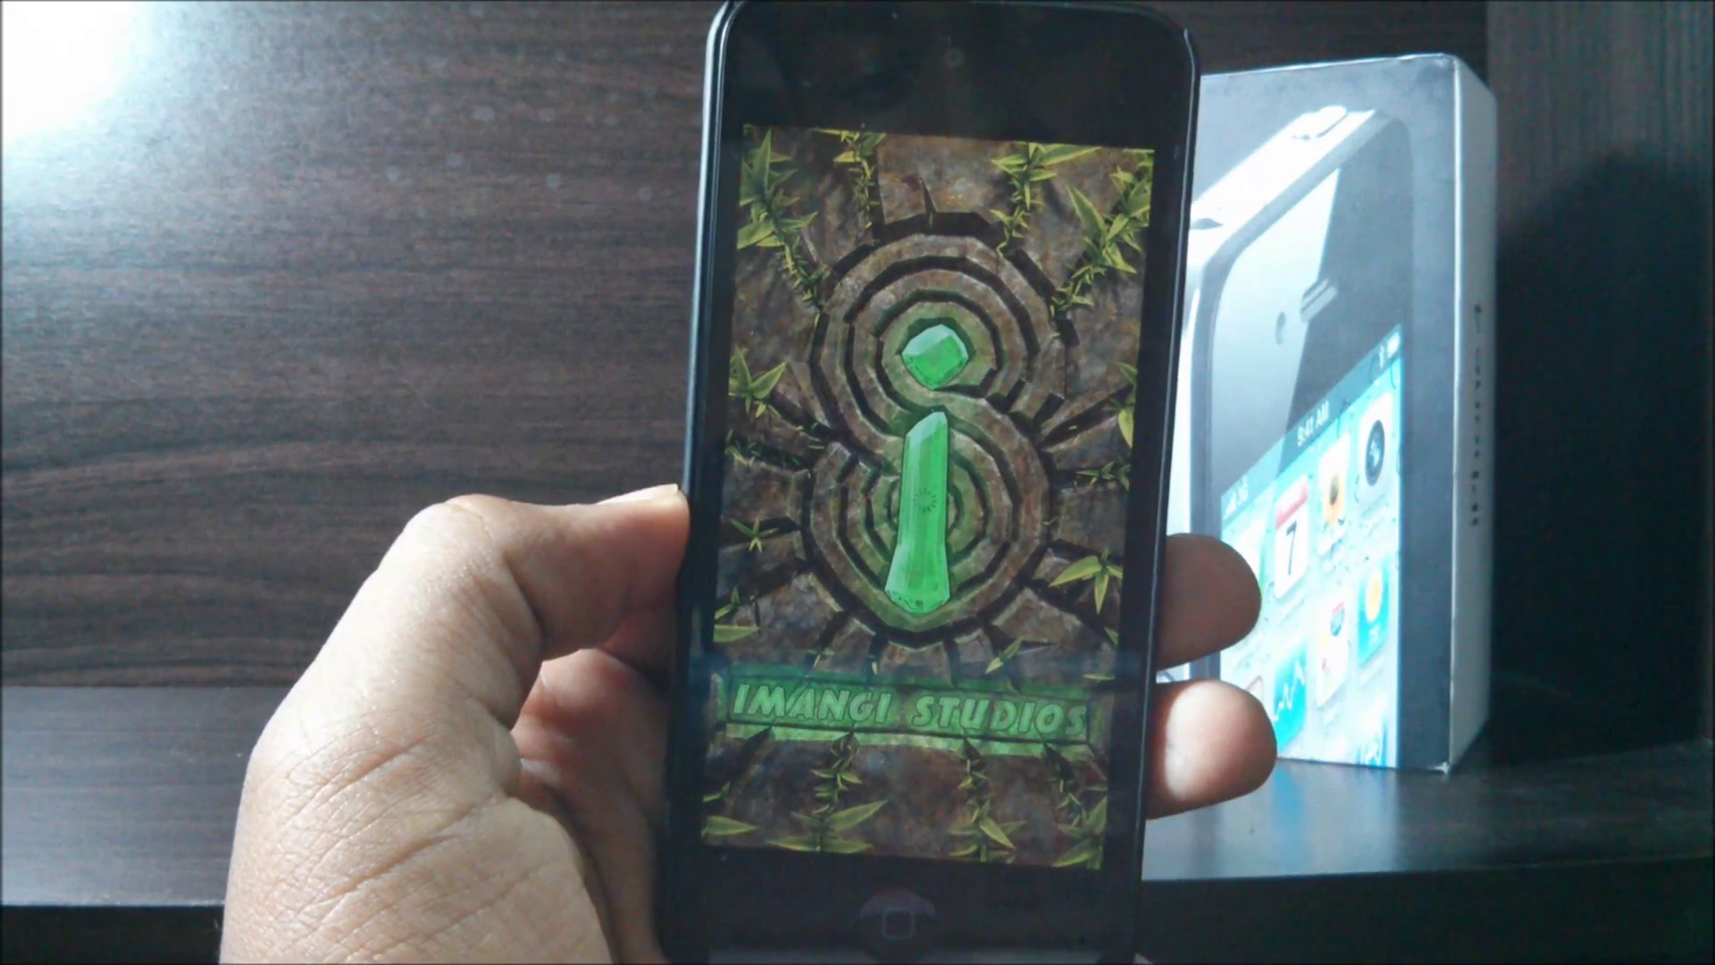